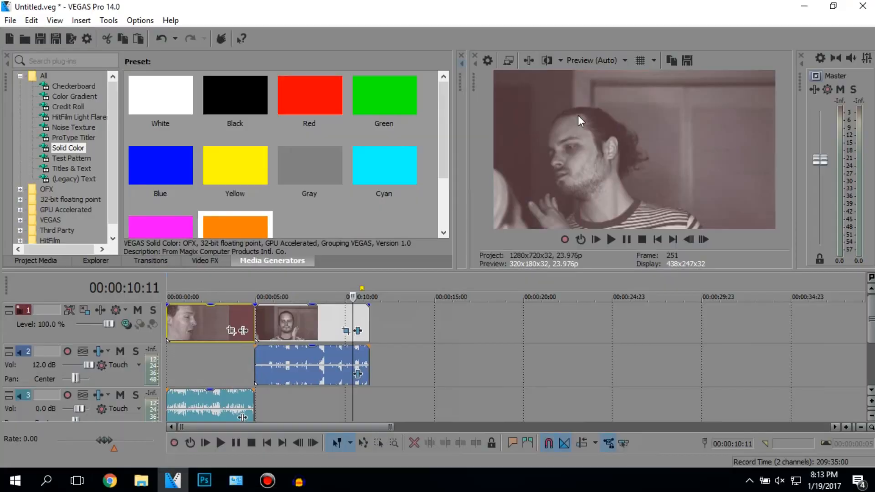
{"action": "mouse_move", "coordinate": [443, 431]}
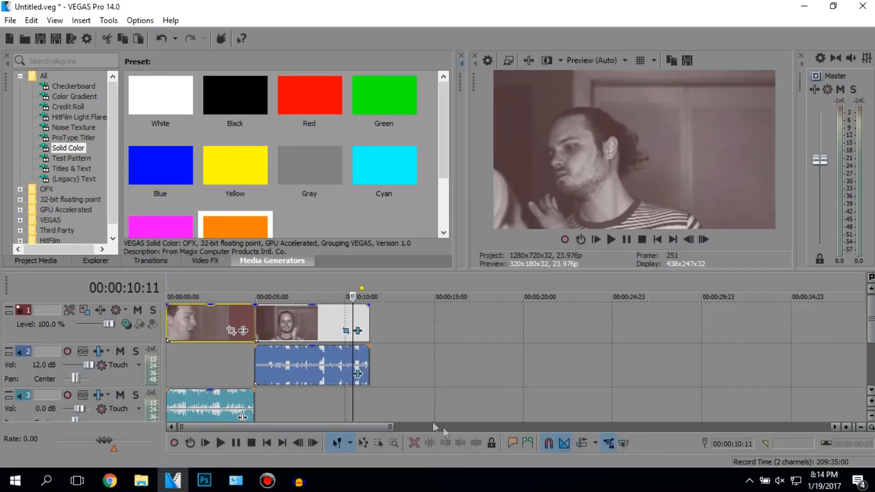
{"action": "mouse_move", "coordinate": [222, 382]}
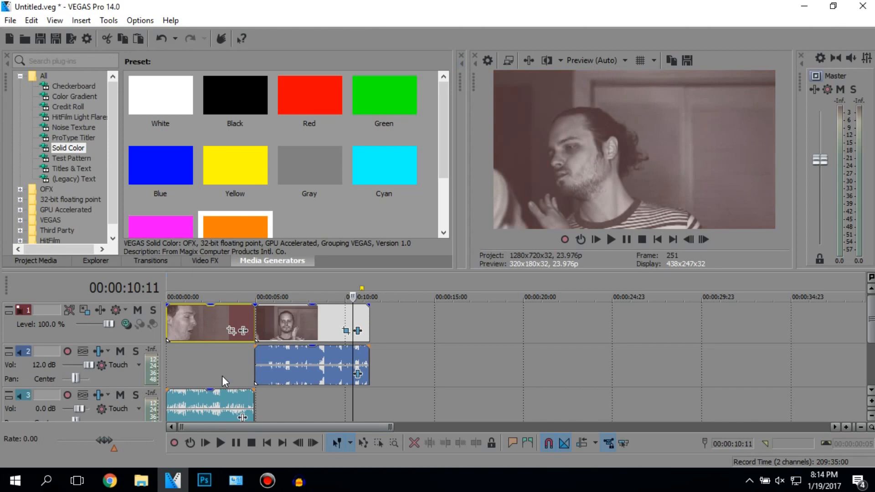
- Insert a new empty video track above the footage and place the playhead near 5 seconds
{"action": "left_click", "coordinate": [221, 296]}
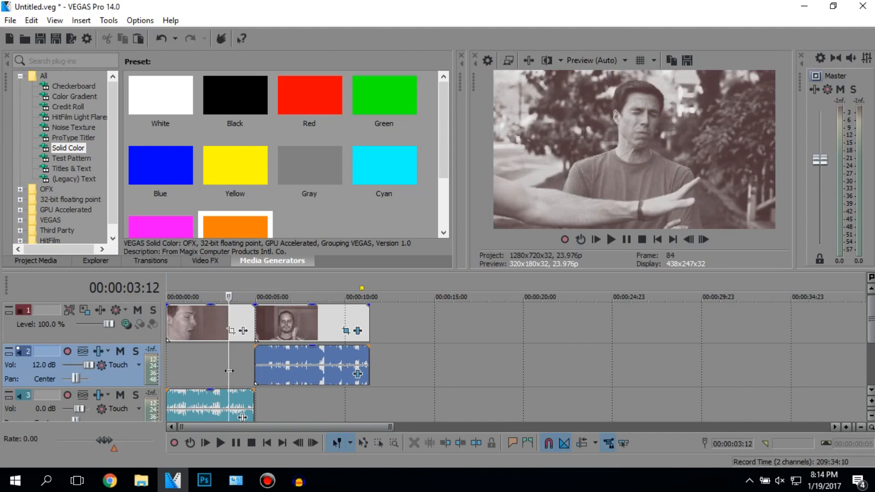
{"action": "mouse_move", "coordinate": [285, 320]}
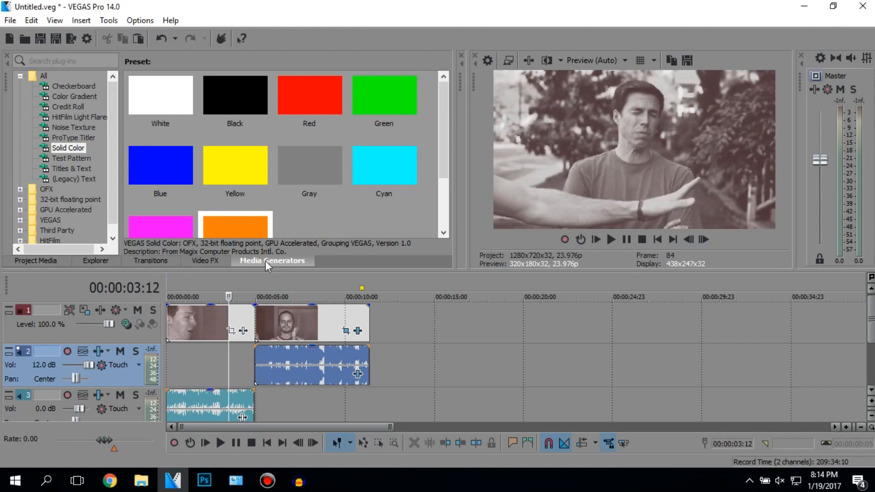
{"action": "left_click", "coordinate": [68, 148]}
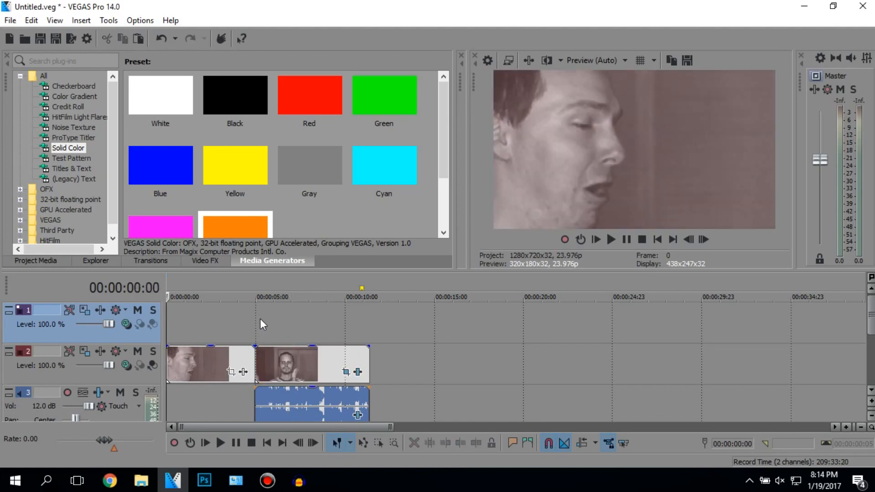
{"action": "left_click", "coordinate": [254, 297]}
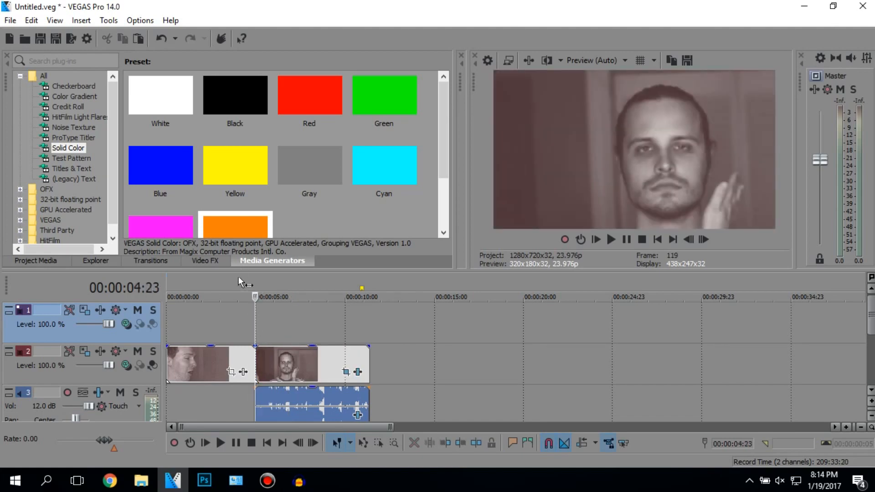
{"action": "mouse_move", "coordinate": [310, 152]}
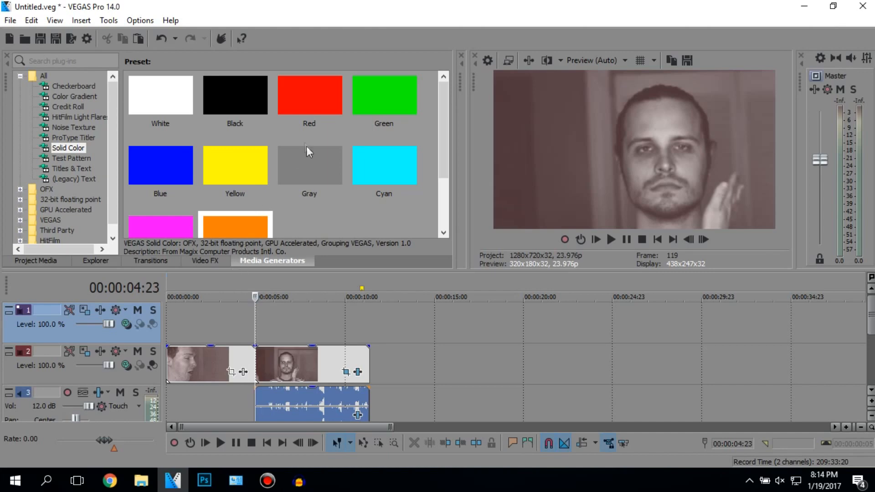
- Drop Red, Green, Yellow, Orange and Blue Solid Color generator events in a row on track 1
{"action": "left_click", "coordinate": [309, 95]}
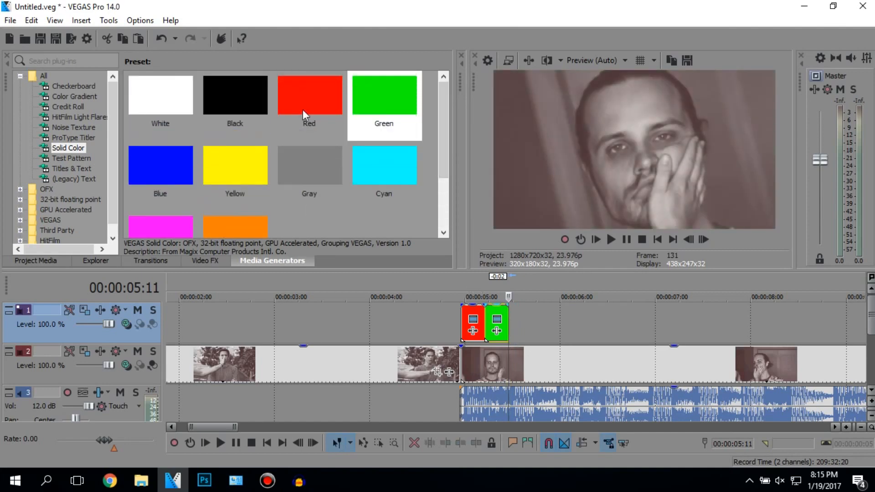
{"action": "left_click", "coordinate": [234, 165]}
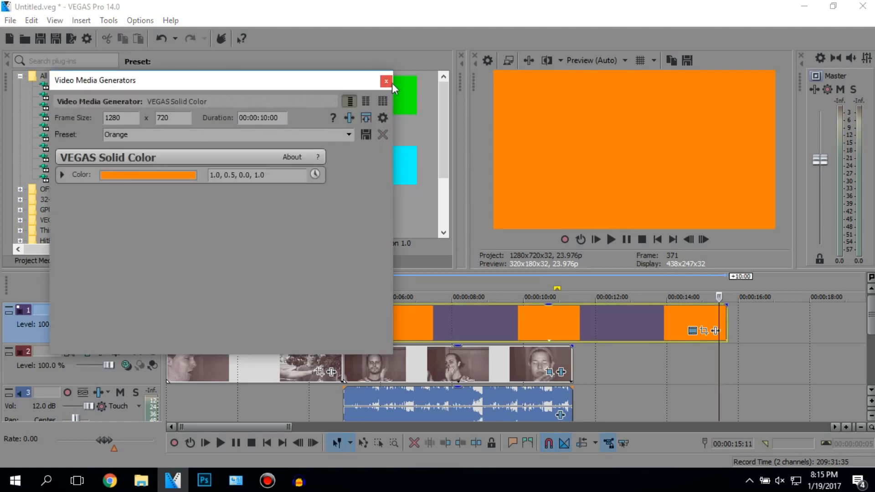
{"action": "left_click", "coordinate": [386, 81]}
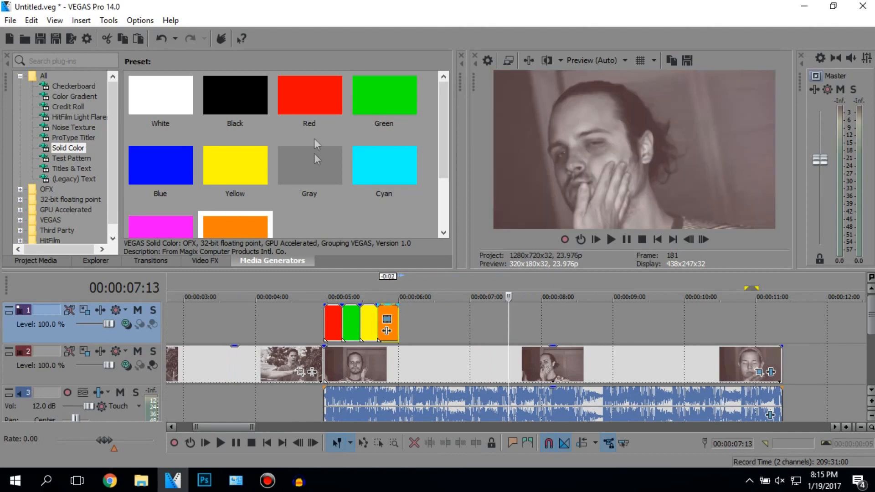
{"action": "left_click", "coordinate": [161, 165]}
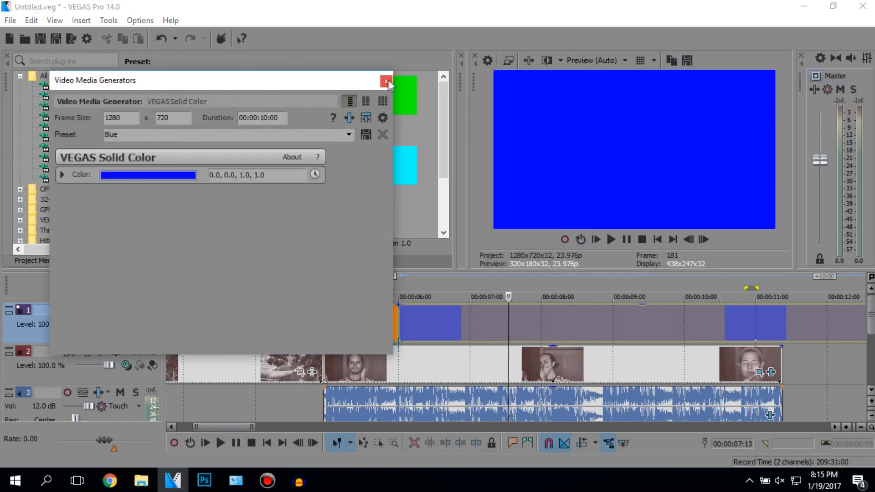
{"action": "left_click", "coordinate": [385, 80]}
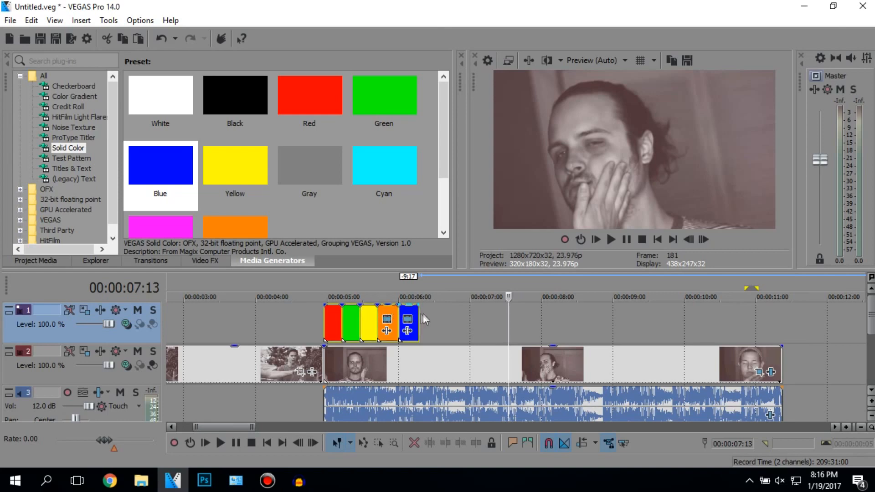
- Copy the five color events and paste new copies repeatedly to fill 5–11 seconds
{"action": "left_click", "coordinate": [419, 296]}
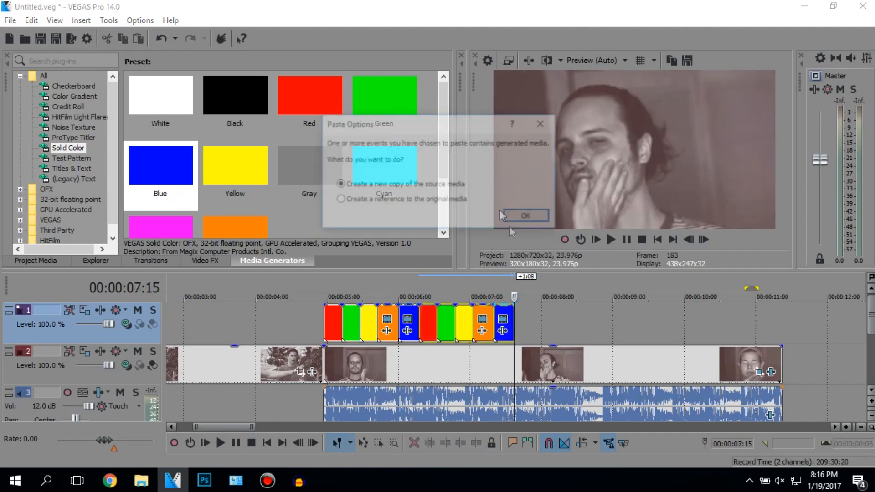
{"action": "left_click", "coordinate": [523, 215]}
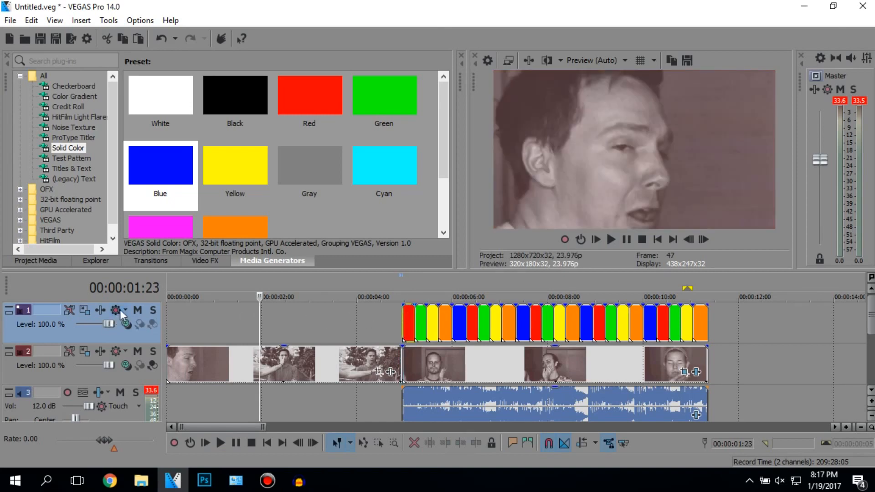
- Move the footage after 5 seconds to a track below the rainbow strip
{"action": "left_click", "coordinate": [100, 310]}
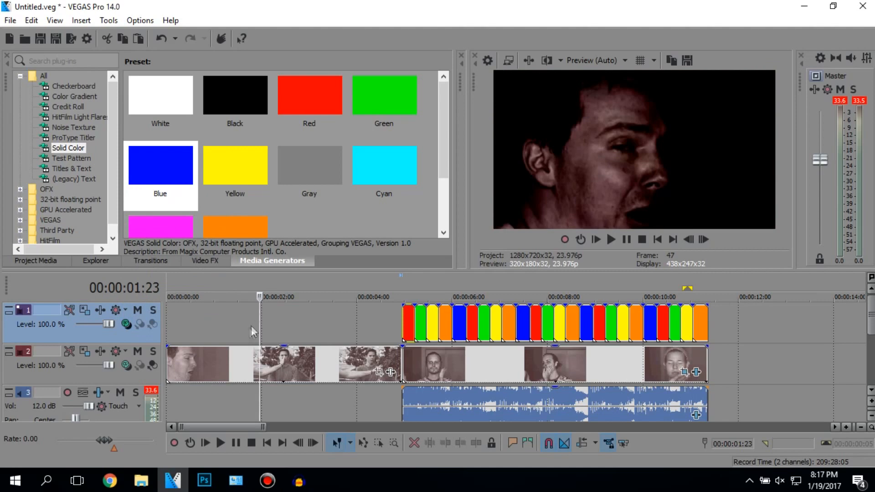
{"action": "mouse_move", "coordinate": [597, 148]}
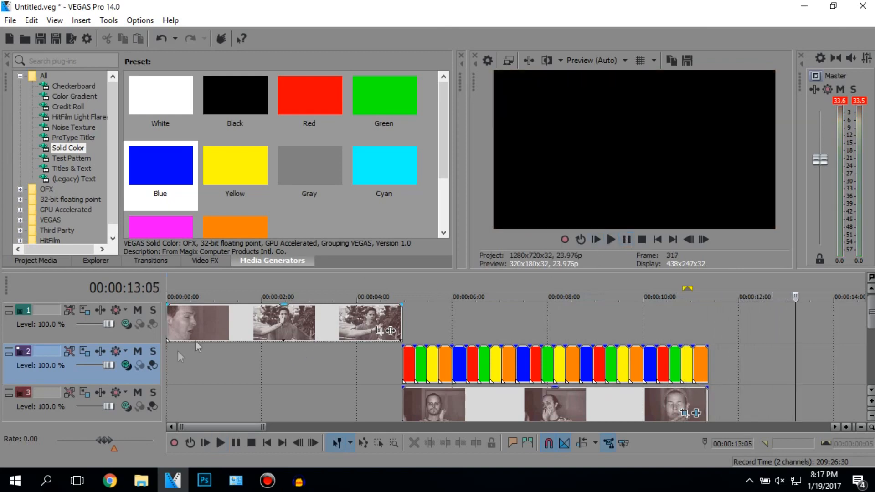
- Set the rainbow track's Level to about 60.7% and preview the tinted footage
{"action": "left_click_drag", "start_coordinate": [109, 369], "coordinate": [86, 369]}
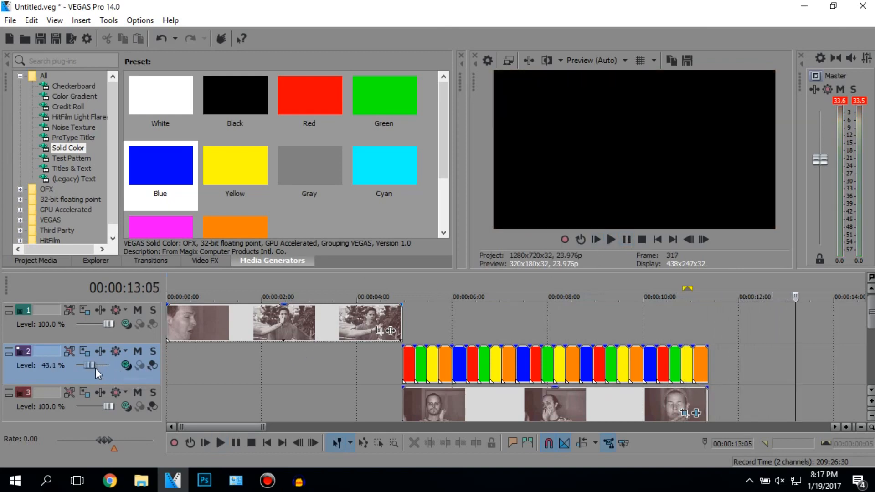
{"action": "left_click_drag", "start_coordinate": [87, 365], "coordinate": [90, 364]}
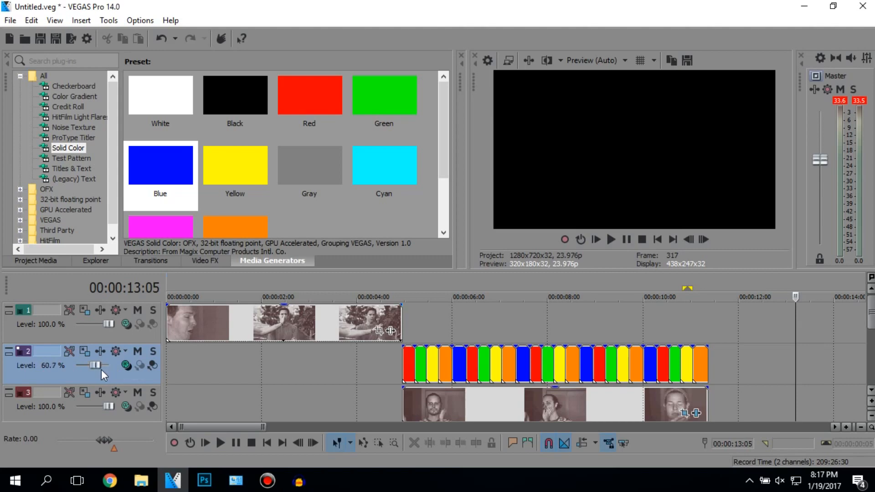
{"action": "left_click", "coordinate": [220, 441]}
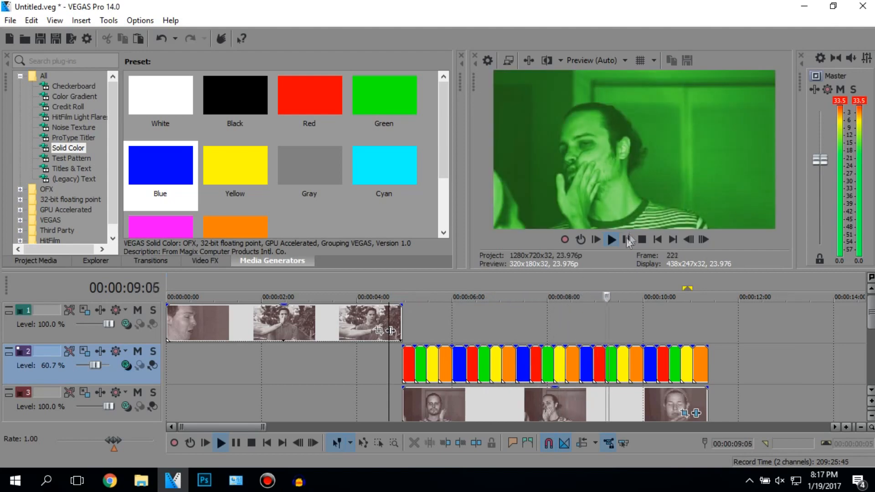
{"action": "left_click", "coordinate": [610, 239]}
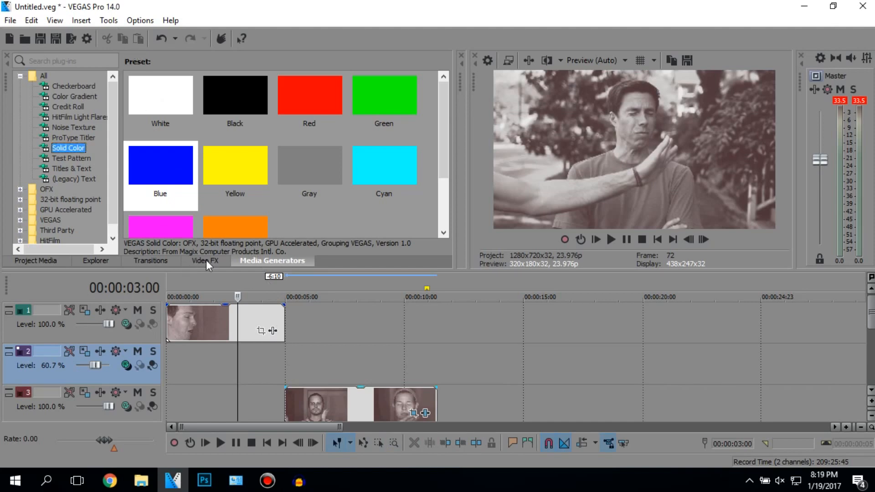
- Apply Color Balance from Video FX to the track 3 clip and show its Event FX chain
{"action": "left_click", "coordinate": [205, 260]}
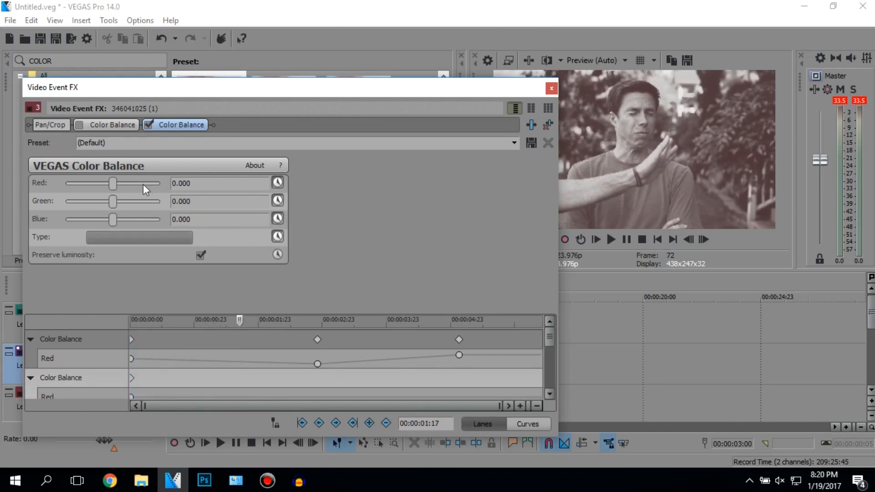
- Keyframe the second Color Balance raising red then green, and lowering red toward the clip's end and start
{"action": "left_click_drag", "start_coordinate": [113, 183], "coordinate": [156, 183]}
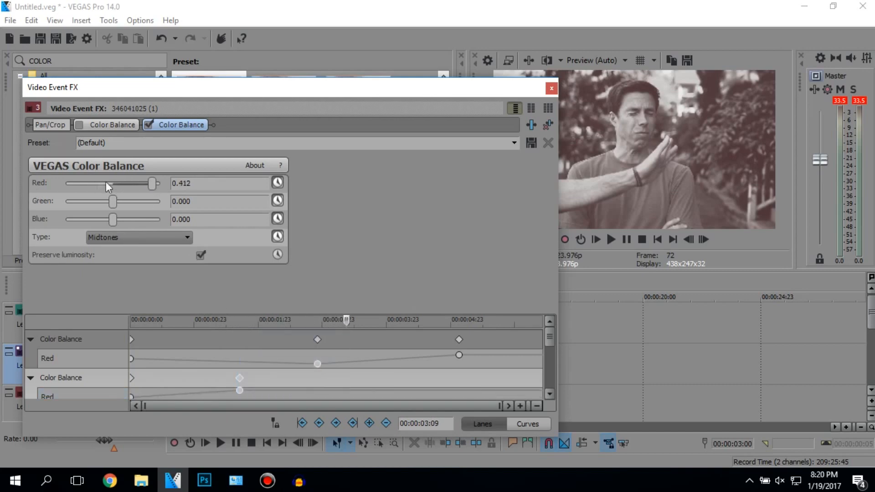
{"action": "left_click_drag", "start_coordinate": [112, 200], "coordinate": [117, 201]}
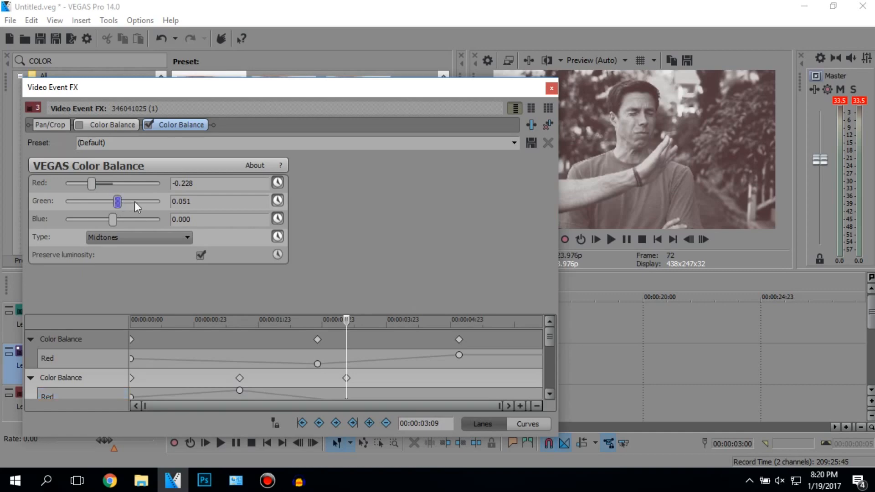
{"action": "left_click_drag", "start_coordinate": [117, 201], "coordinate": [132, 201]}
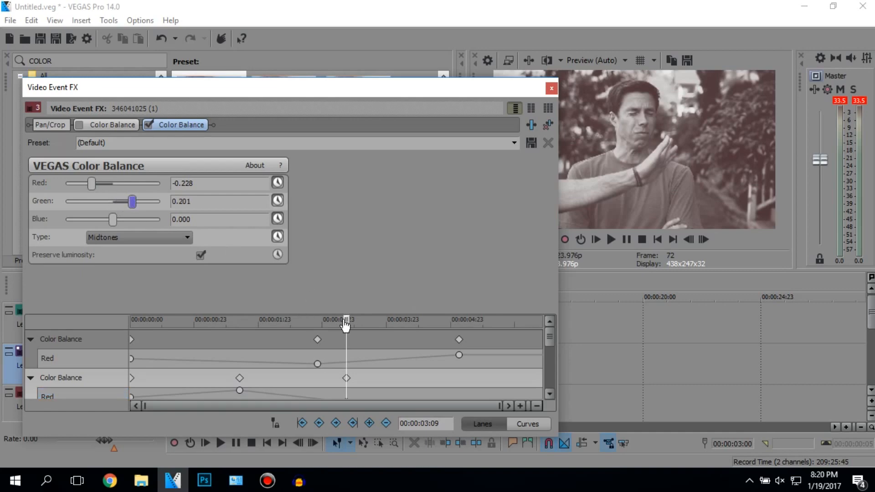
{"action": "left_click_drag", "start_coordinate": [113, 219], "coordinate": [95, 219]}
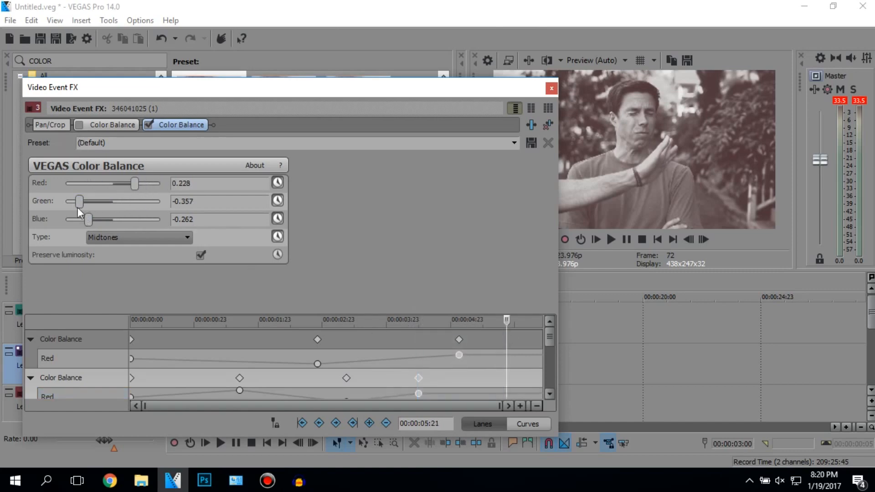
{"action": "left_click_drag", "start_coordinate": [135, 183], "coordinate": [100, 183]}
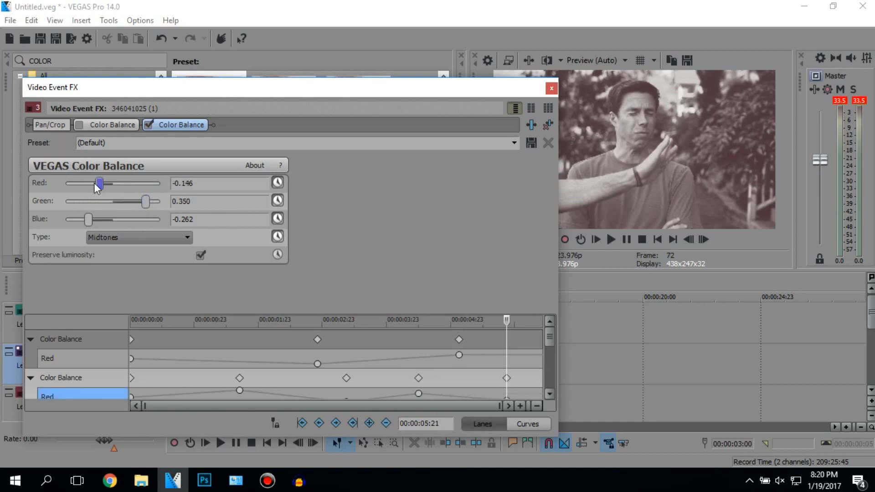
{"action": "left_click_drag", "start_coordinate": [99, 183], "coordinate": [98, 183]}
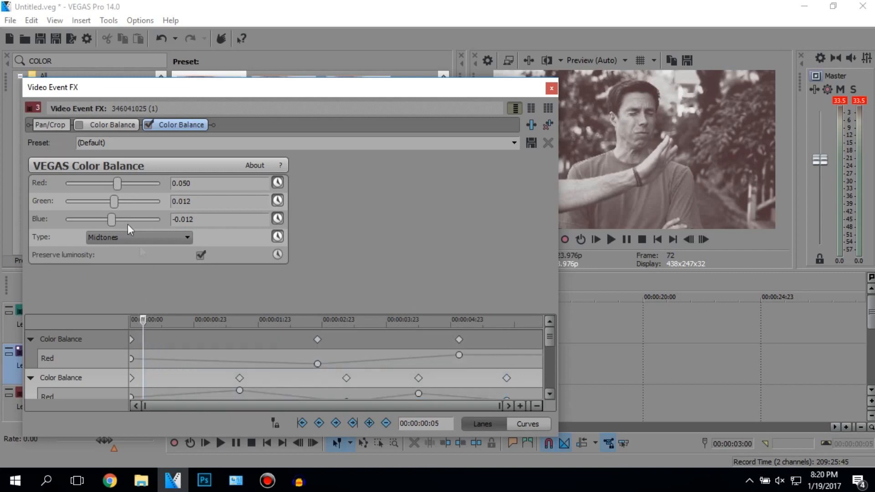
{"action": "left_click_drag", "start_coordinate": [118, 183], "coordinate": [100, 183]}
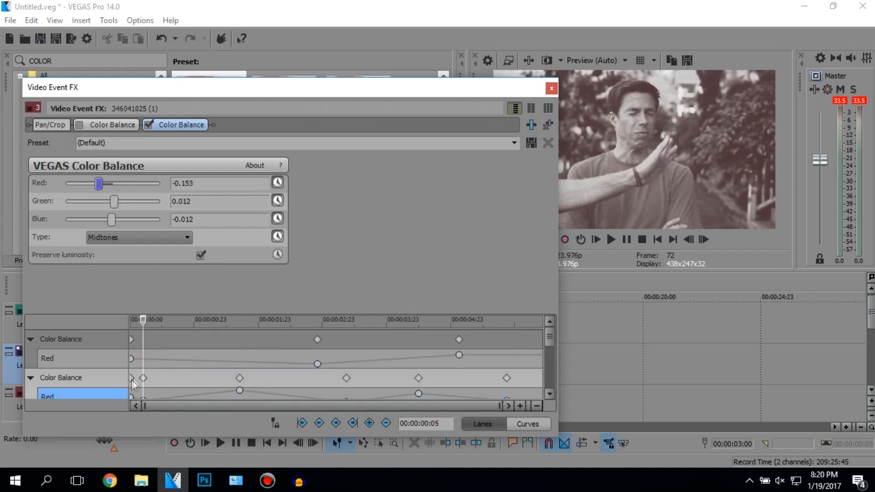
{"action": "mouse_move", "coordinate": [143, 378]}
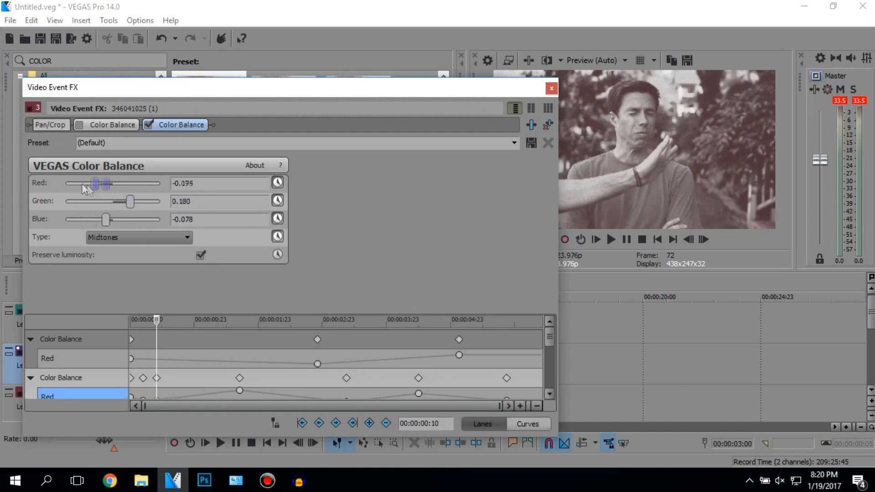
- Add further early keyframes swinging red, green and a bluer balance, then close Video Event FX
{"action": "left_click_drag", "start_coordinate": [94, 183], "coordinate": [102, 183]}
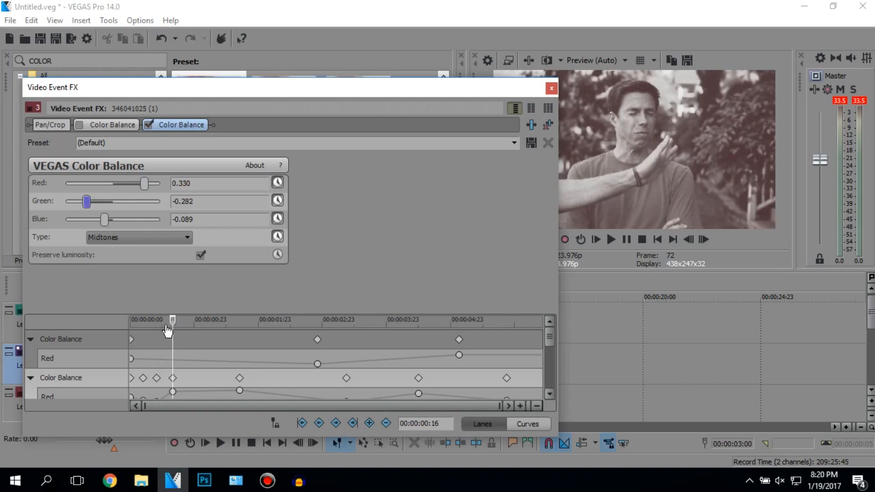
{"action": "left_click_drag", "start_coordinate": [85, 202], "coordinate": [90, 202]}
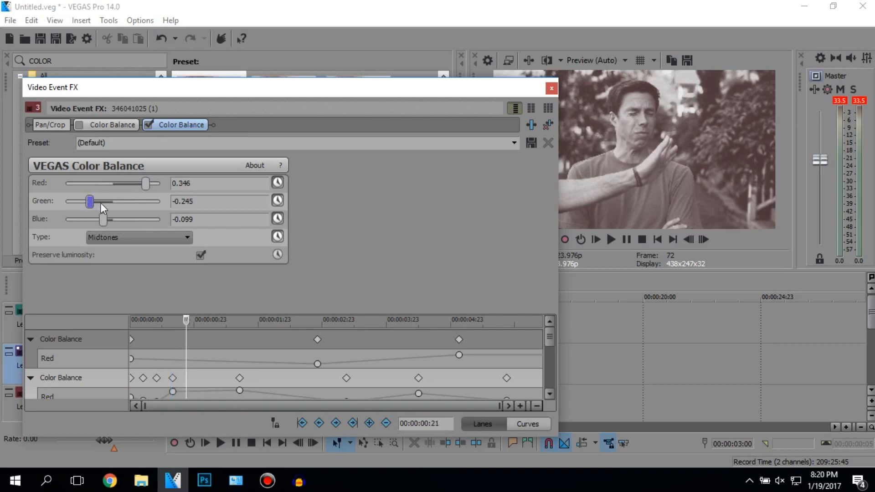
{"action": "left_click_drag", "start_coordinate": [89, 201], "coordinate": [128, 200]}
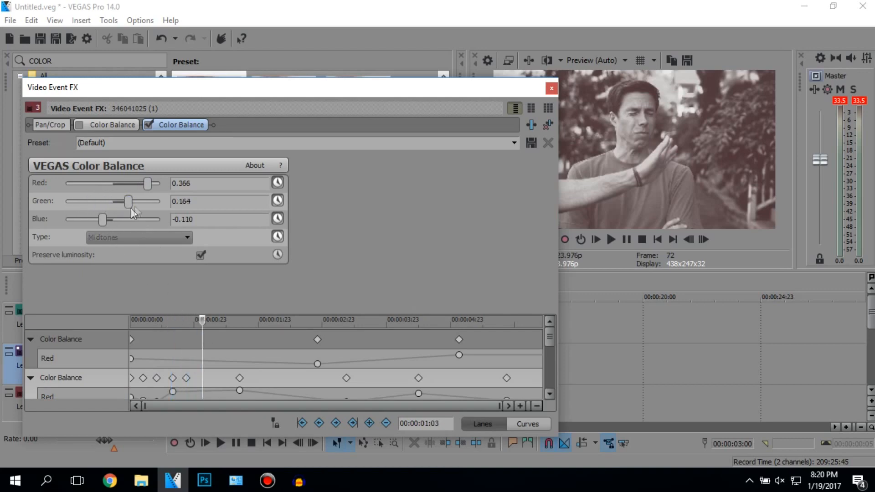
{"action": "left_click_drag", "start_coordinate": [147, 183], "coordinate": [83, 183]}
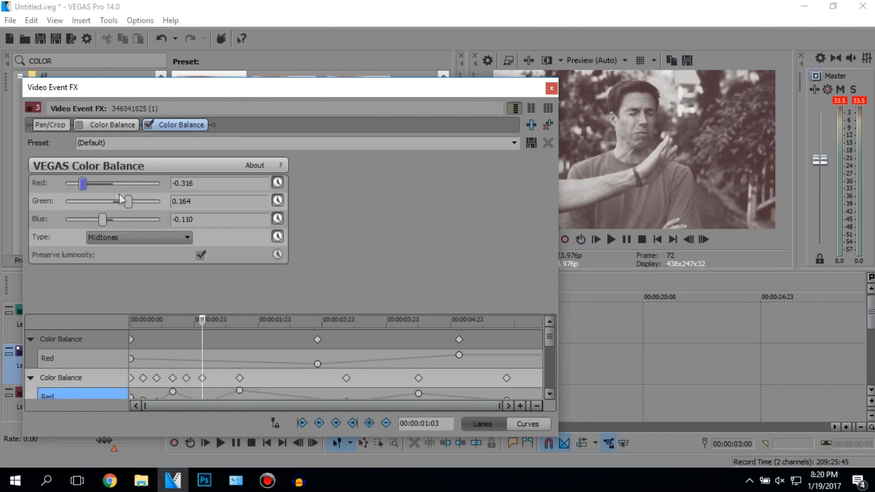
{"action": "left_click_drag", "start_coordinate": [101, 218], "coordinate": [139, 219]}
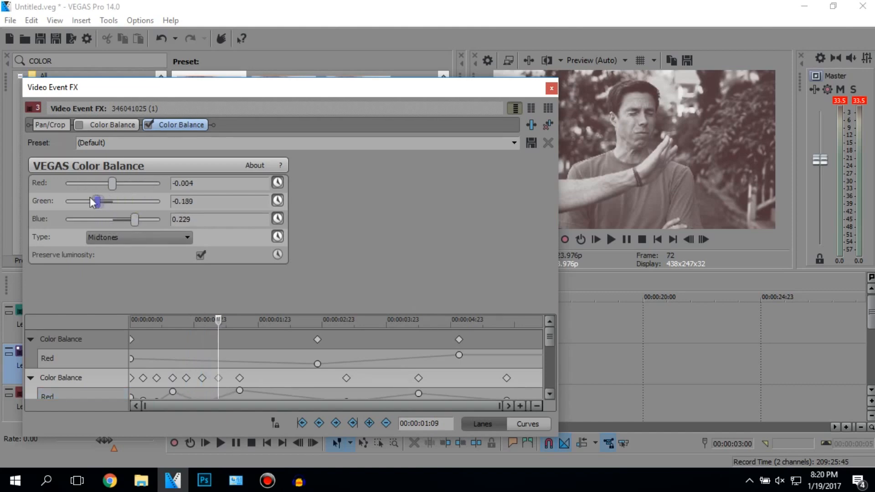
{"action": "left_click", "coordinate": [551, 88]}
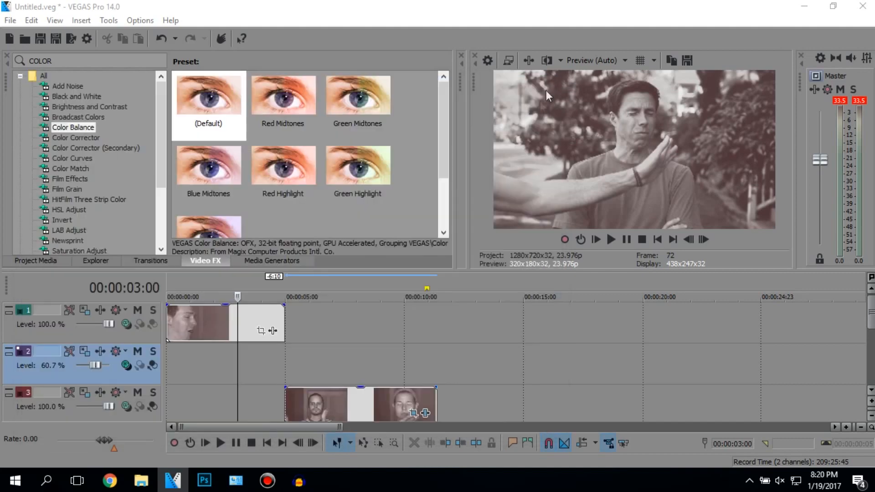
{"action": "mouse_move", "coordinate": [330, 311]}
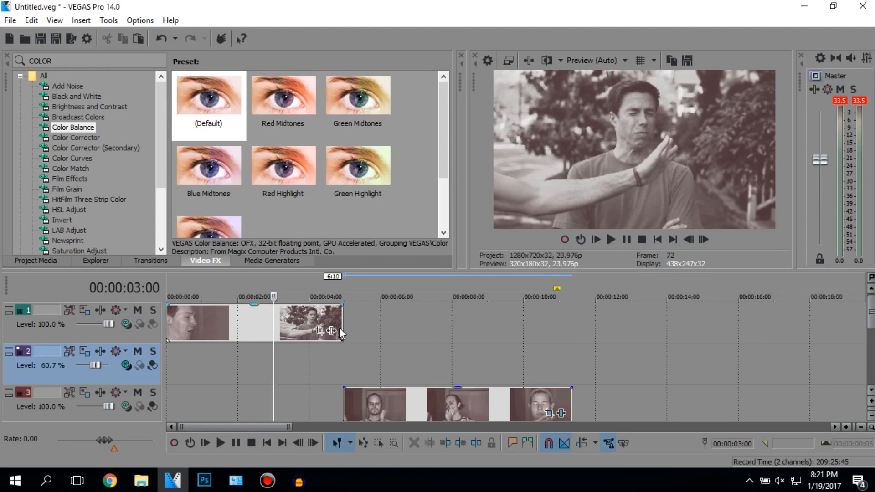
{"action": "left_click", "coordinate": [220, 443]}
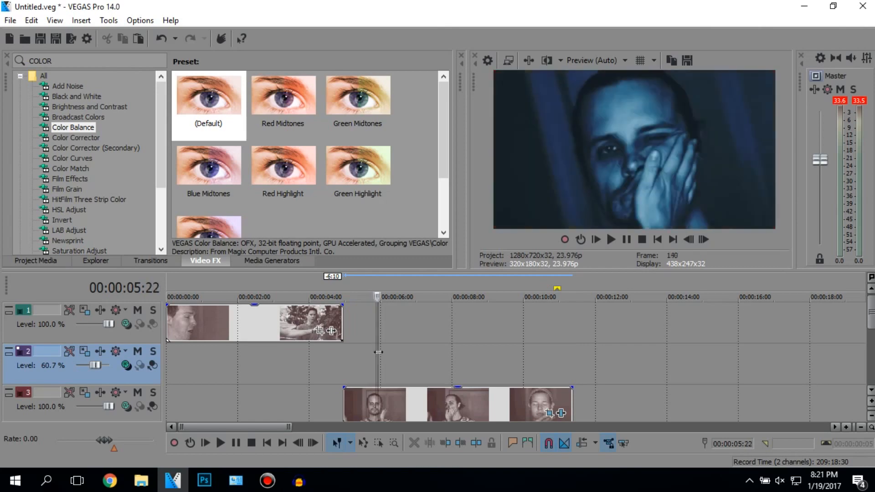
{"action": "left_click", "coordinate": [408, 296]}
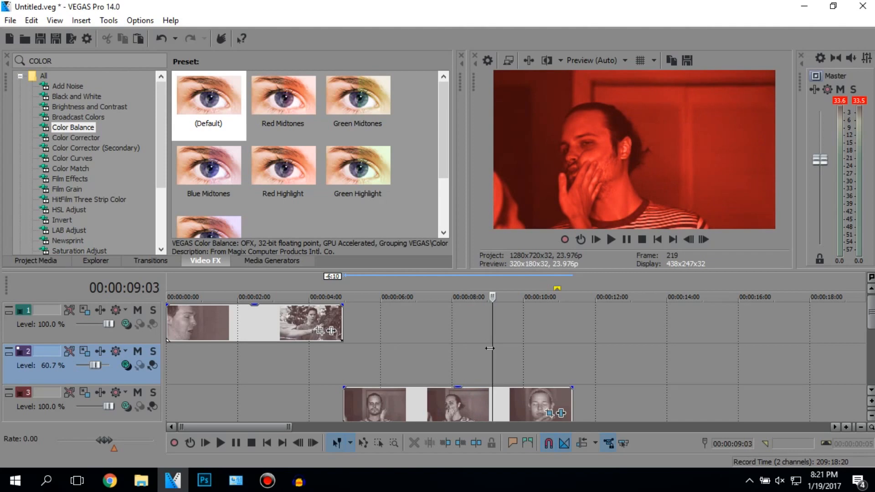
{"action": "mouse_move", "coordinate": [492, 339]}
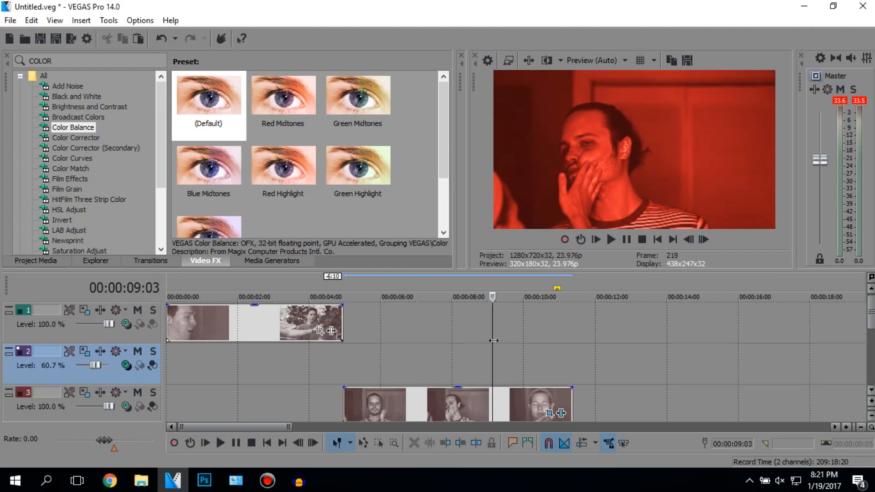